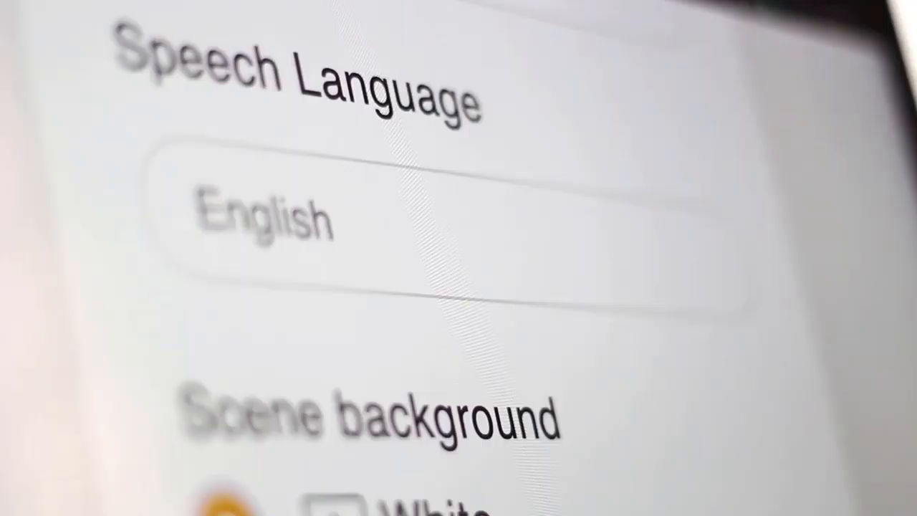
Choose the Plumber - Female template from the gallery and view its second plumbing slide
scroll(down, 3)
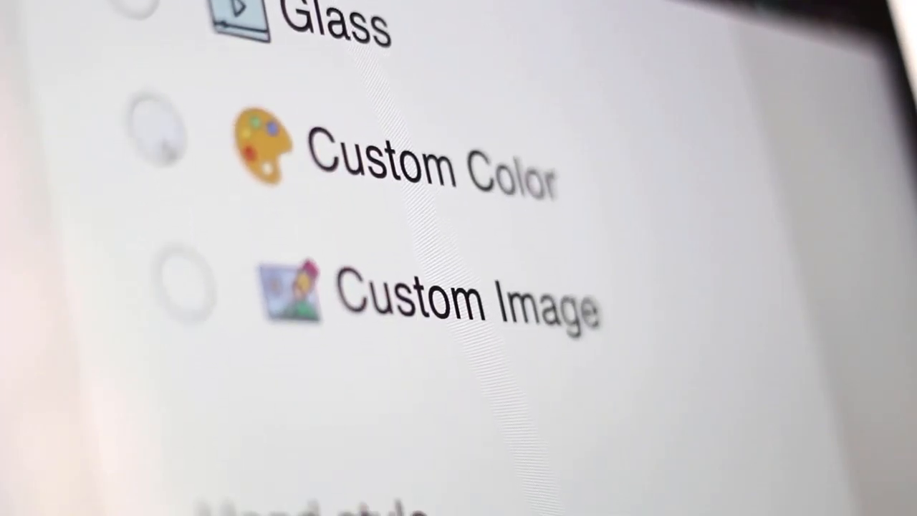
click(163, 136)
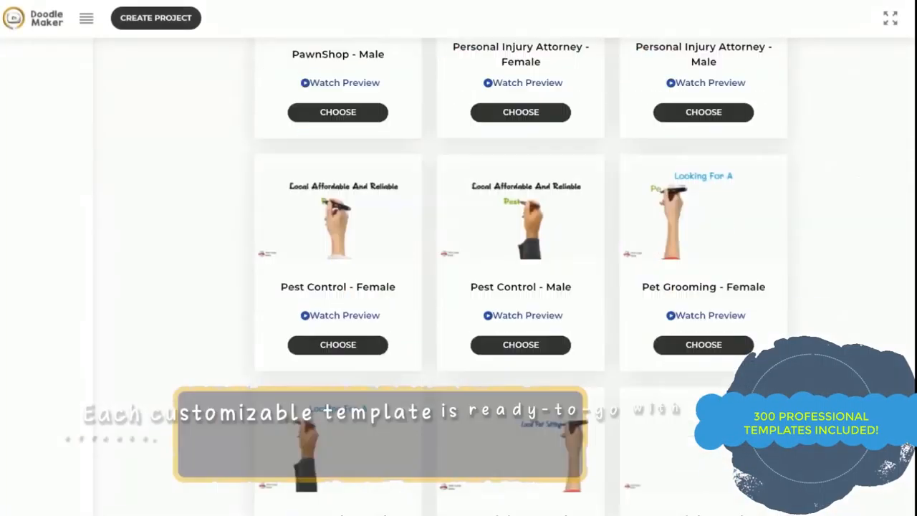
scroll(down, 3)
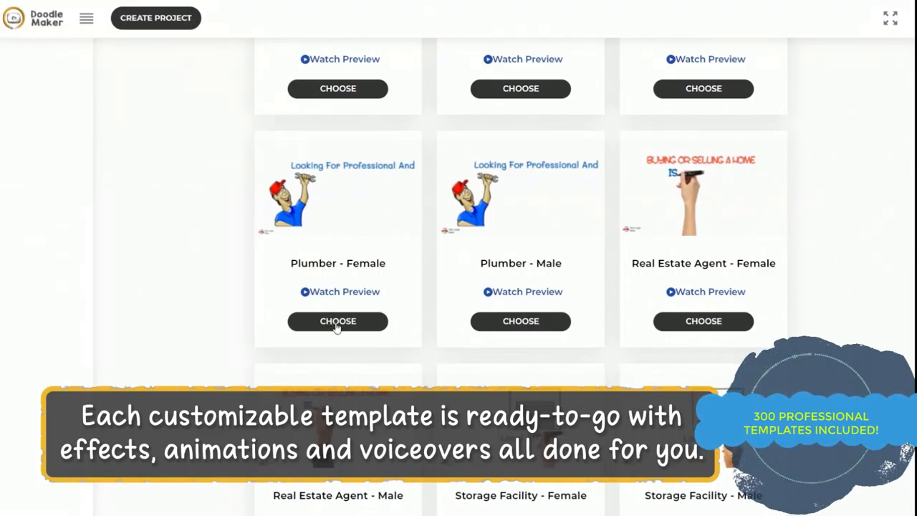
click(338, 321)
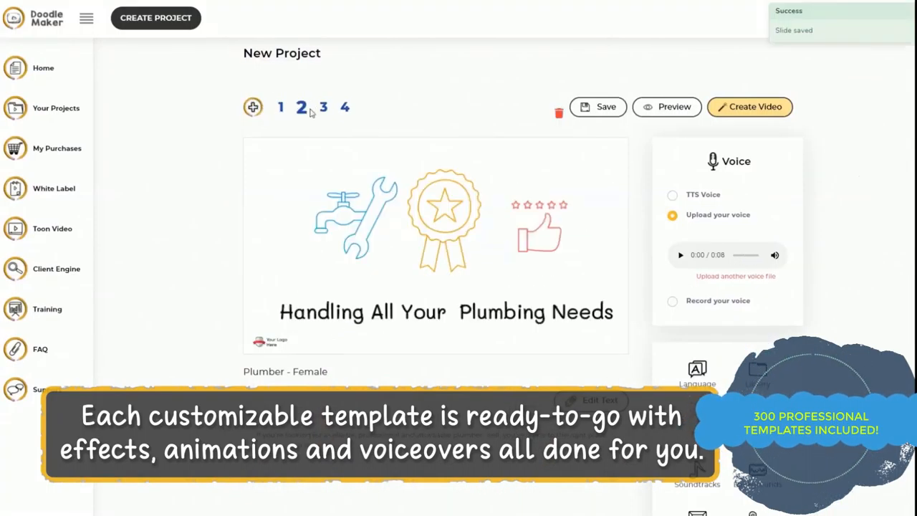
click(666, 106)
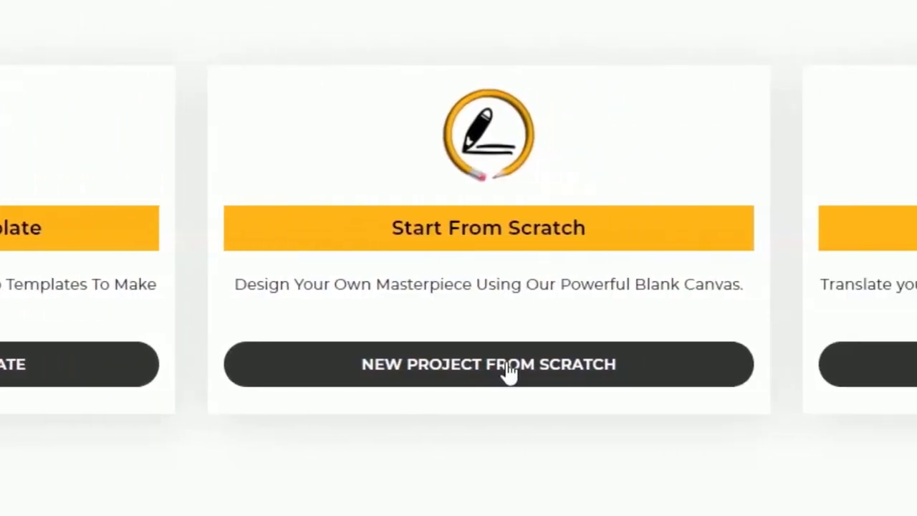
Start a blank project and write the Slide 1 script beginning "One study showed that people on a diet..."
click(488, 364)
text(Weight)
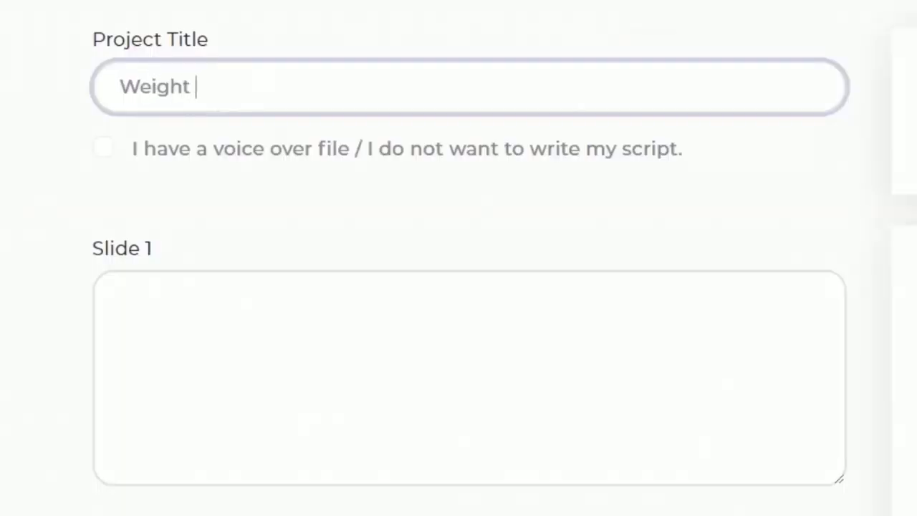
text(One study showed that people on a diet had stronger urges to eat more often, and were highly more likely to feel out of control with their eating than those not on a diet.)
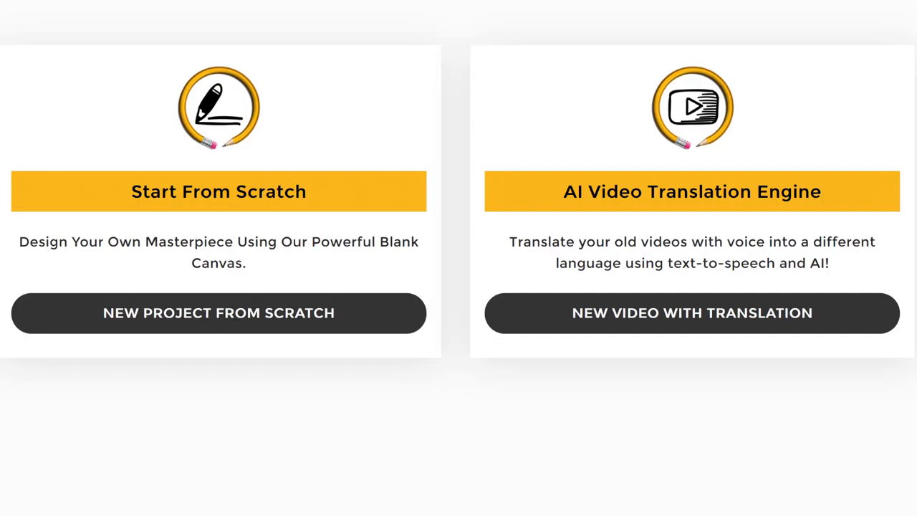
Start a YouTube project titled "eat heal..." and review its generated slides
click(691, 312)
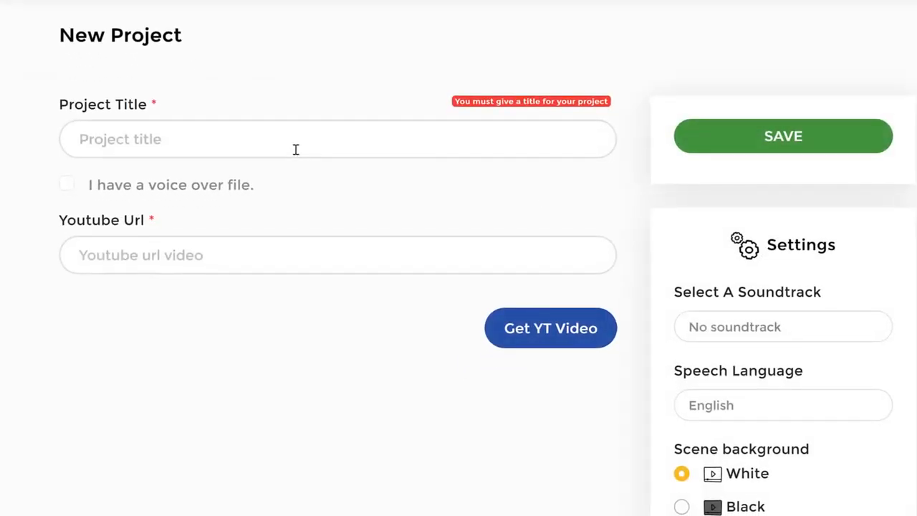
text(eat healthy on a budget)
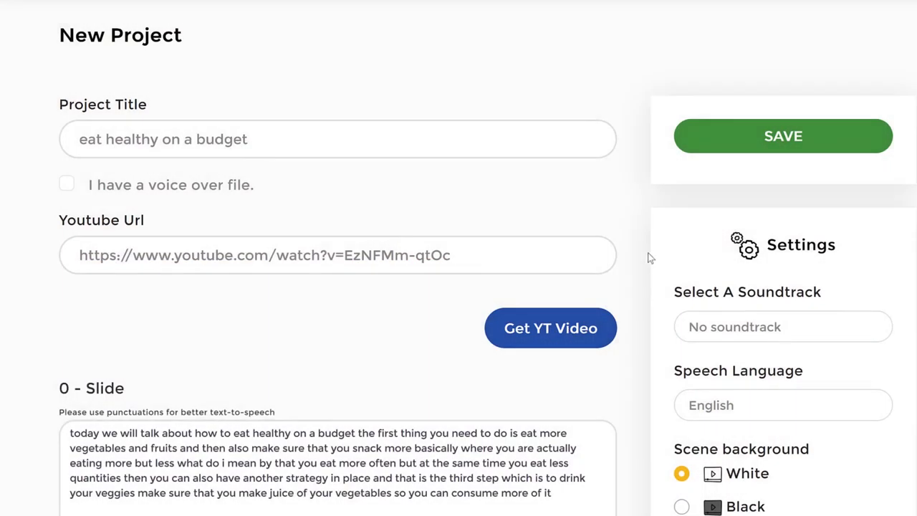
scroll(down, 3)
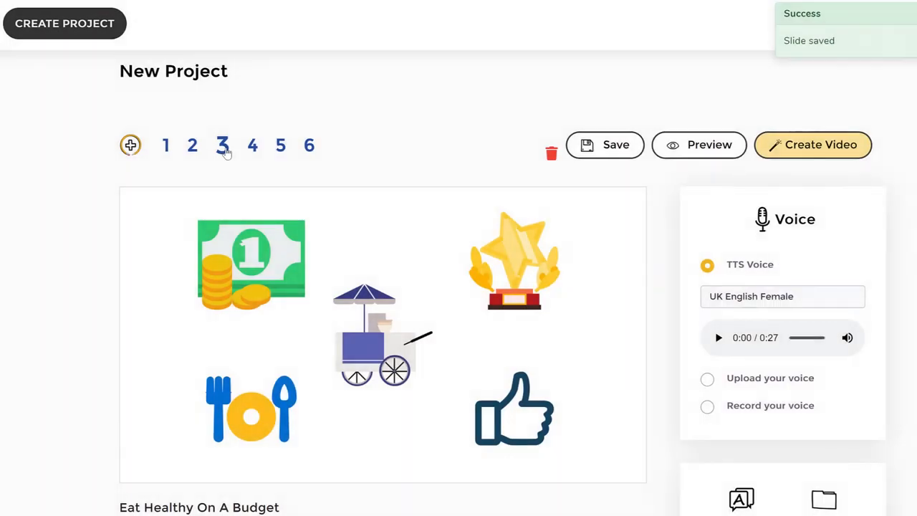
Select the Healthy Eating Made Easy text element and pick a palette colour for it
scroll(down, 3)
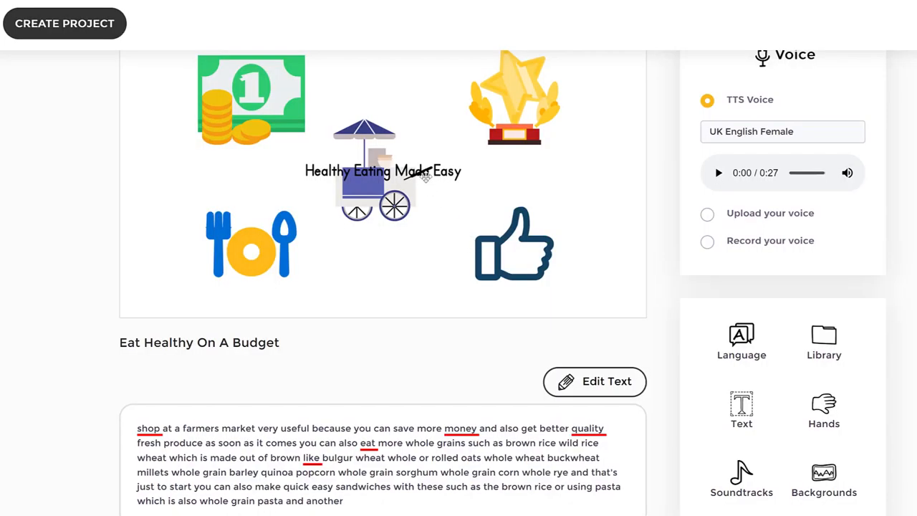
click(381, 170)
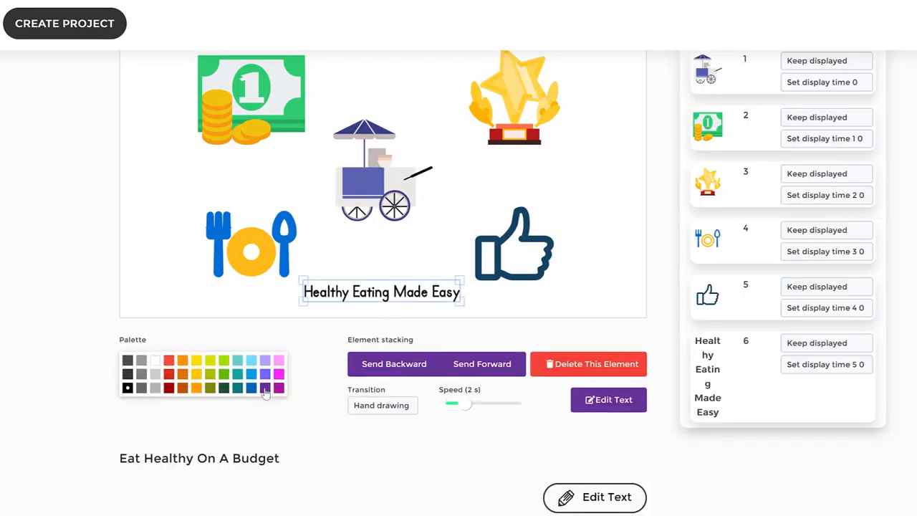
click(252, 387)
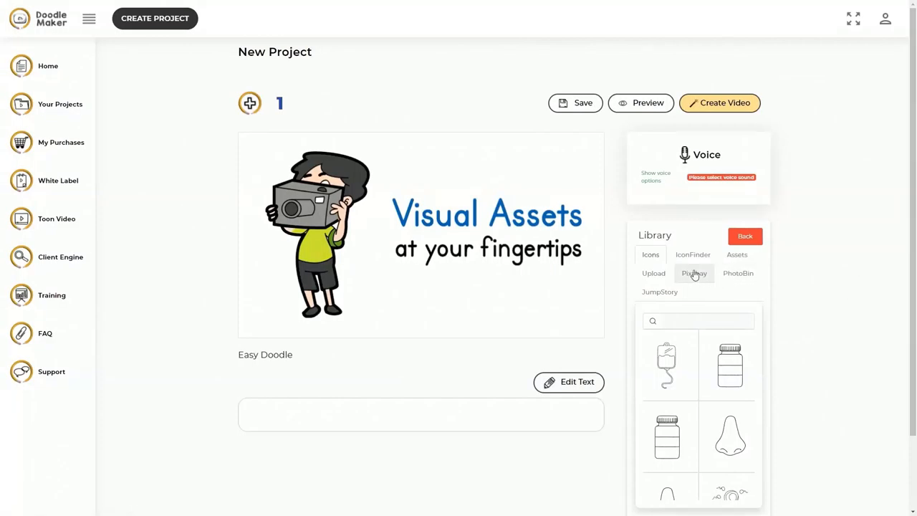
Browse the library's Pixabay and cartoon Assets sources, then switch to the Upload section
click(736, 255)
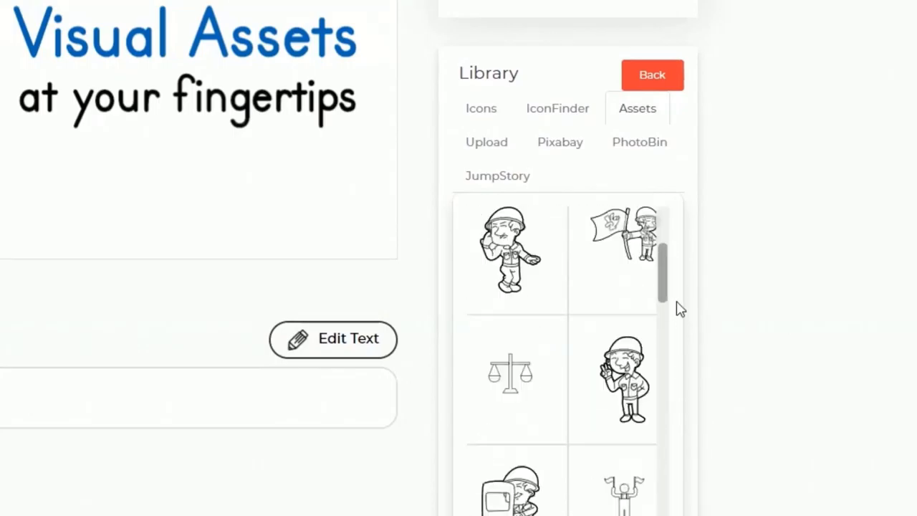
scroll(down, 3)
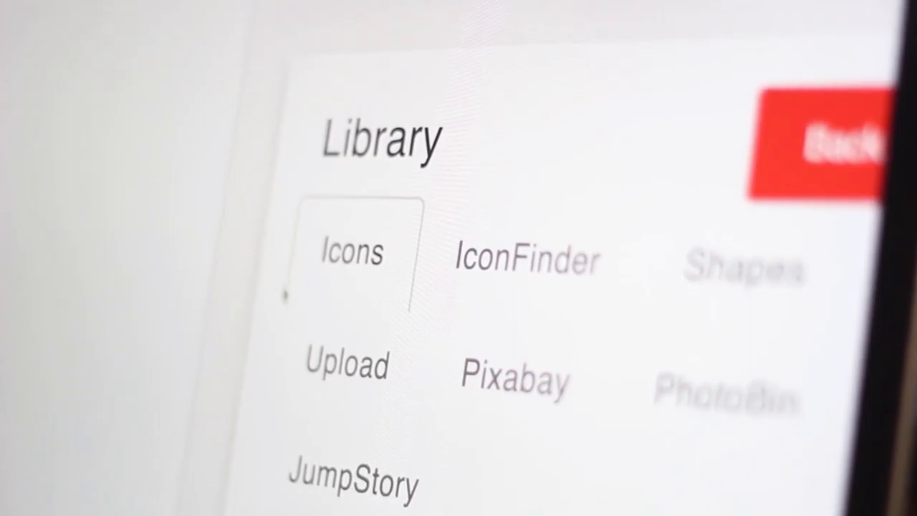
click(346, 367)
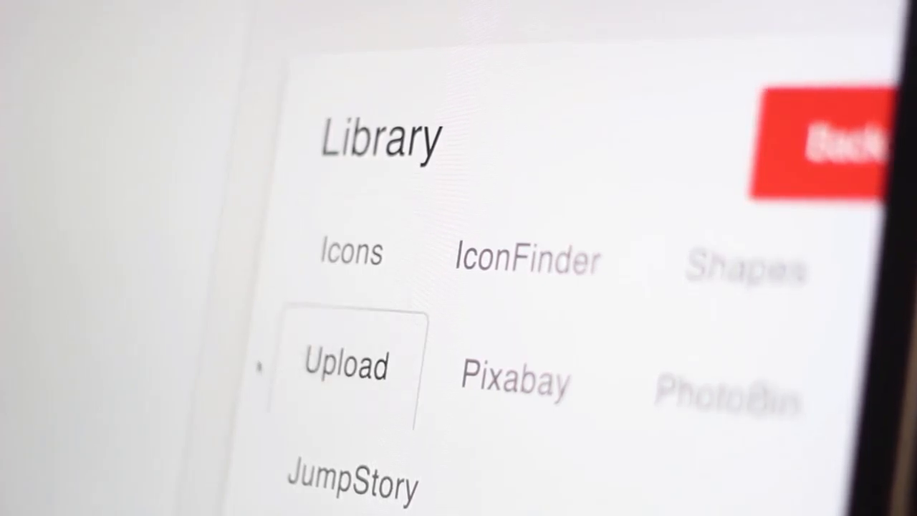
click(346, 367)
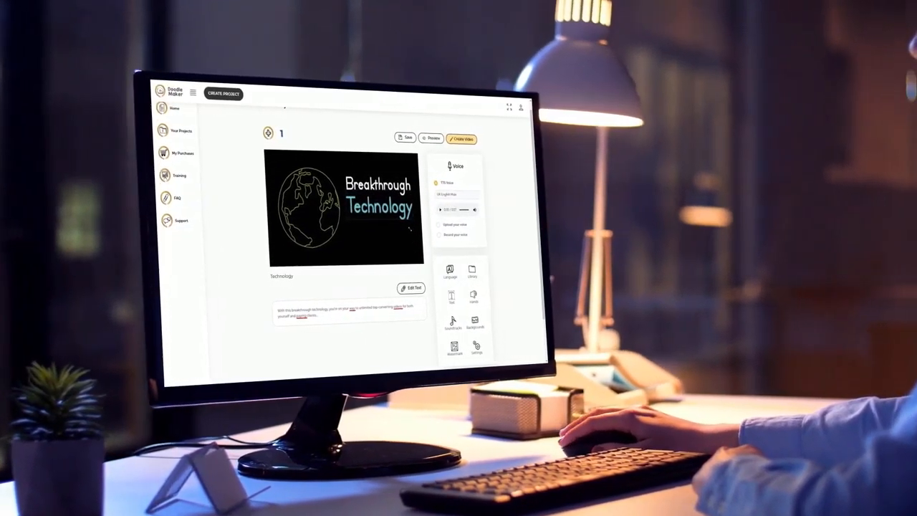
Bring up the YouTube project form and turn on automatic speech translation
click(429, 138)
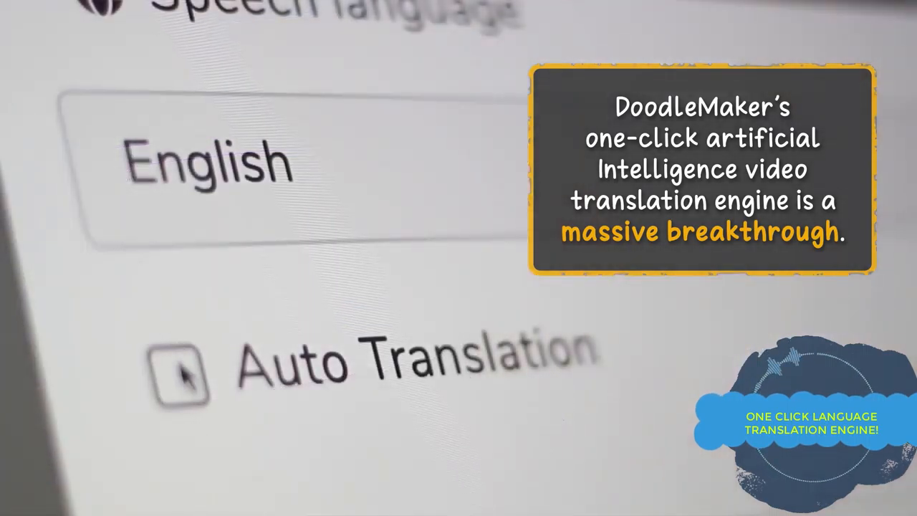
click(178, 373)
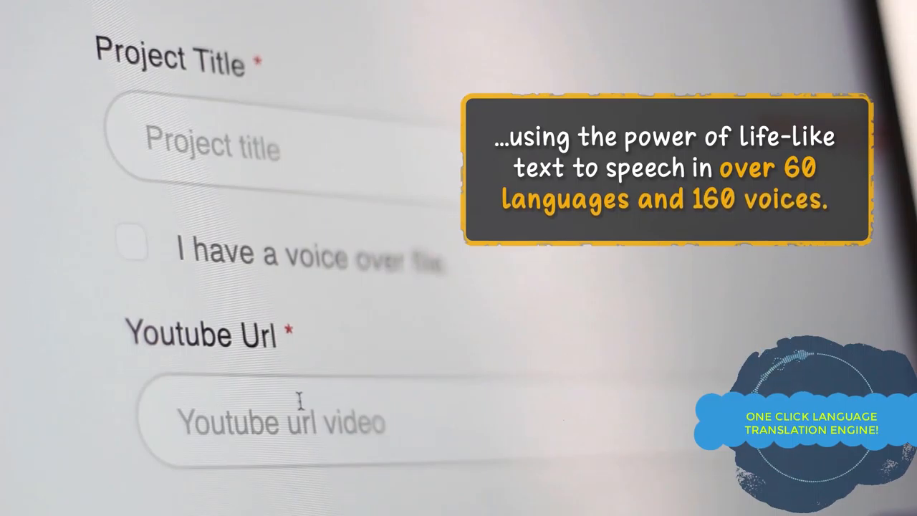
mouse_move(271, 213)
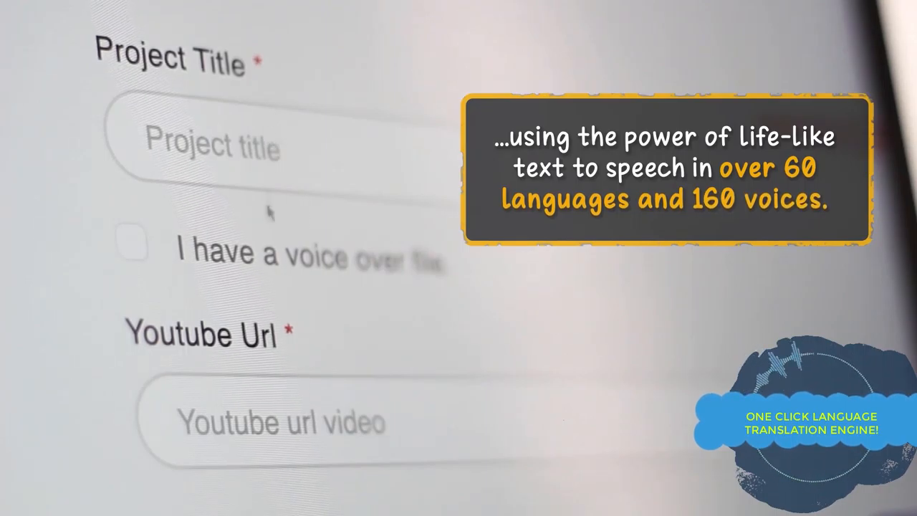
click(132, 245)
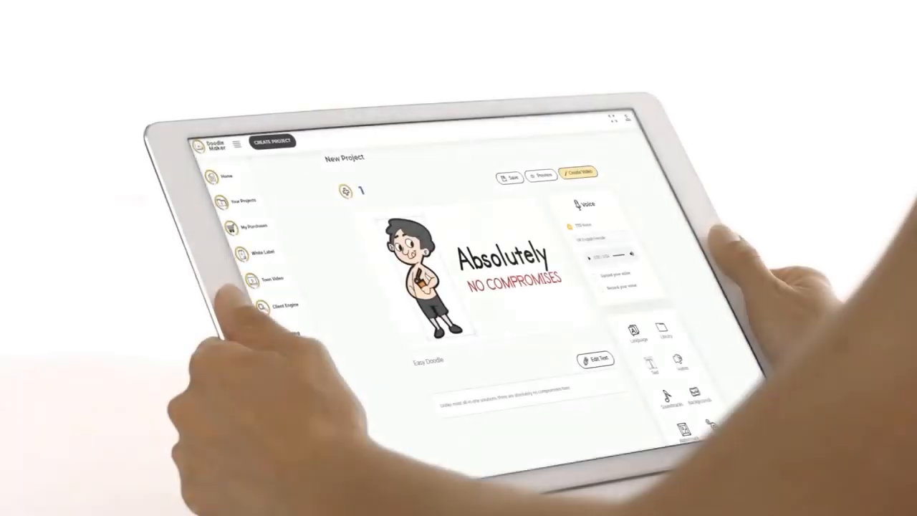
Create the video, choosing Full HD (1080p) as the render size
click(542, 176)
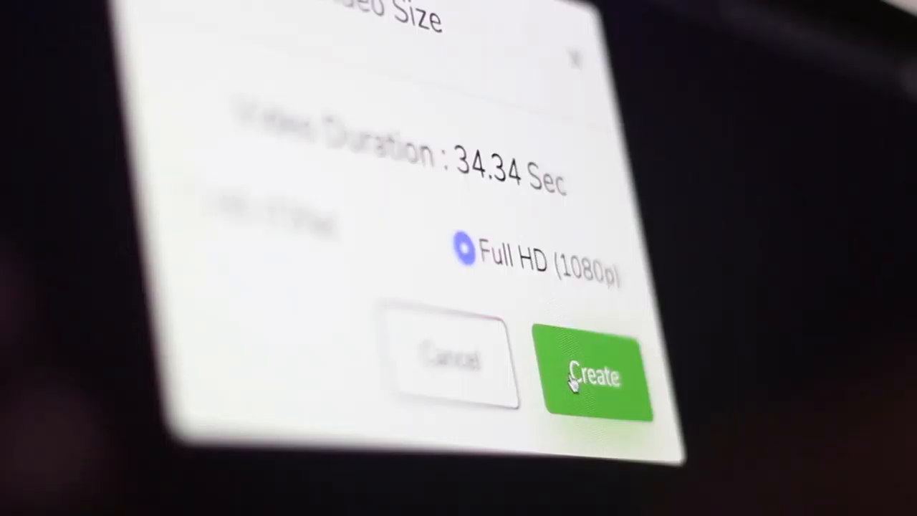
click(593, 375)
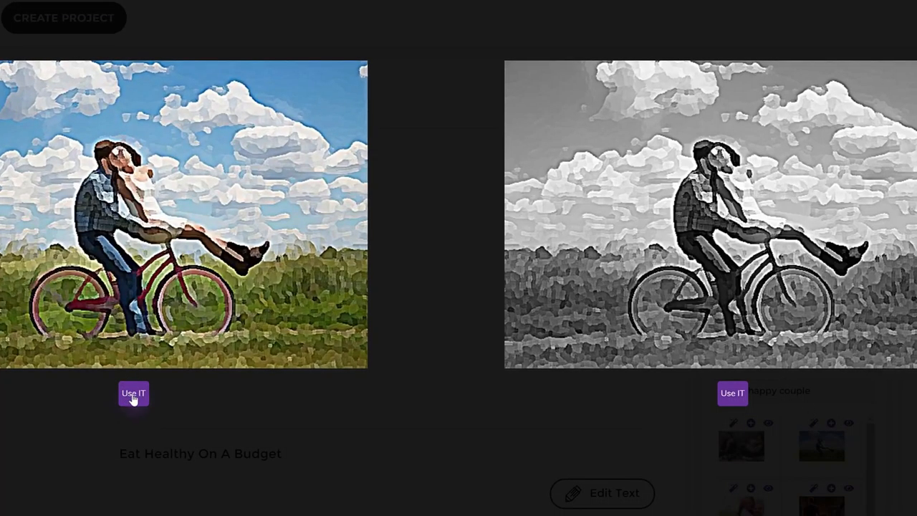
Use the cyclist photo on slide 6, remove its background, then preview and pause the slide
click(133, 394)
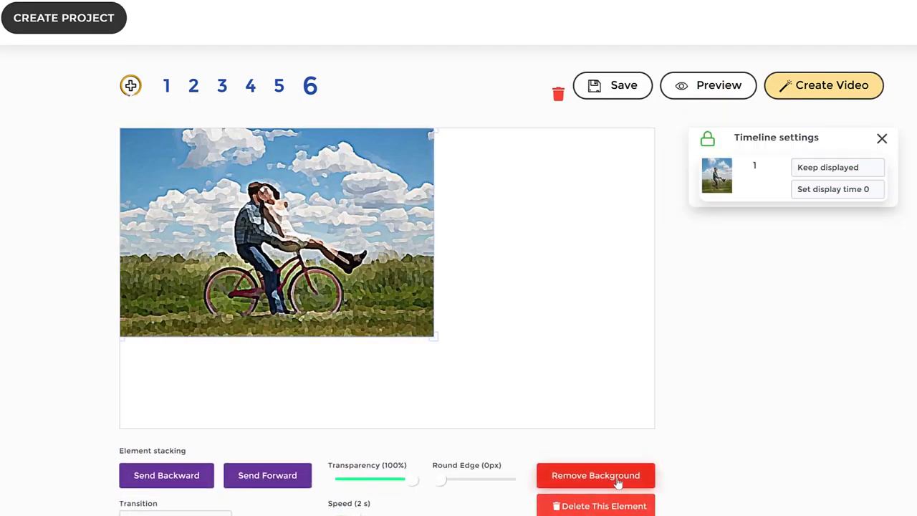
click(596, 475)
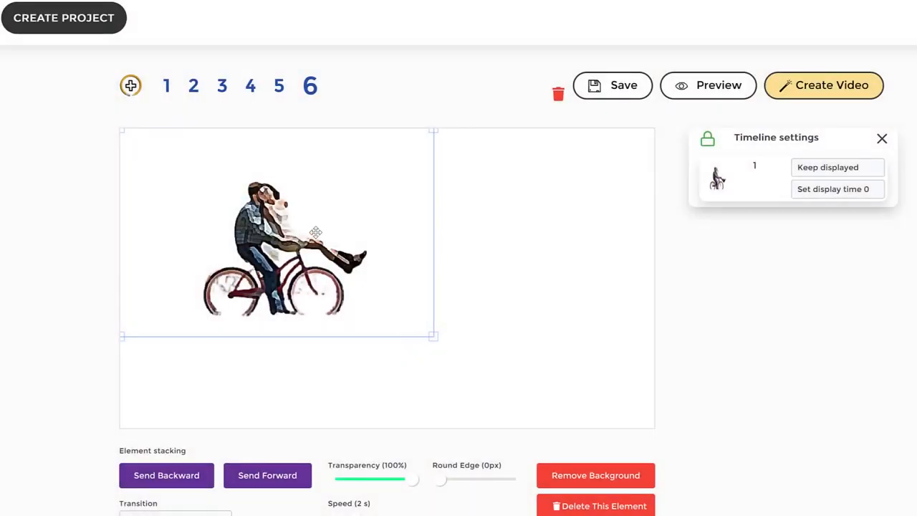
click(719, 85)
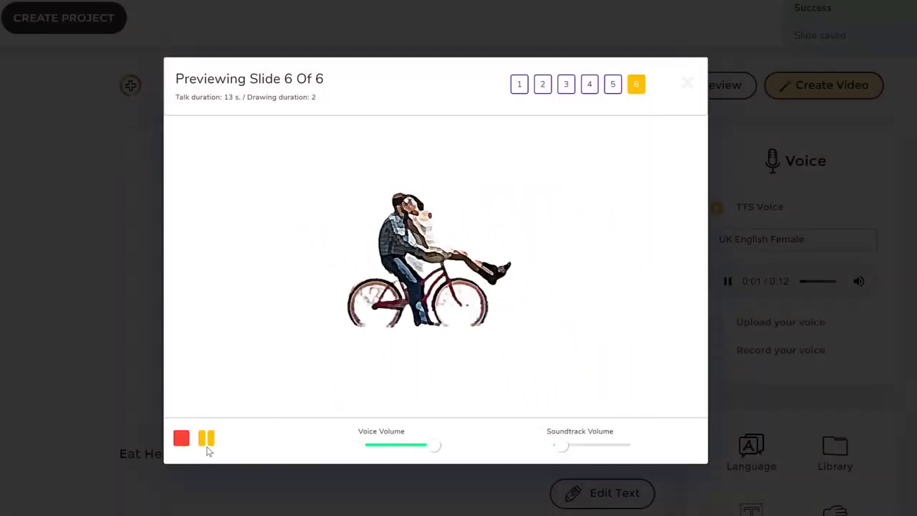
click(206, 438)
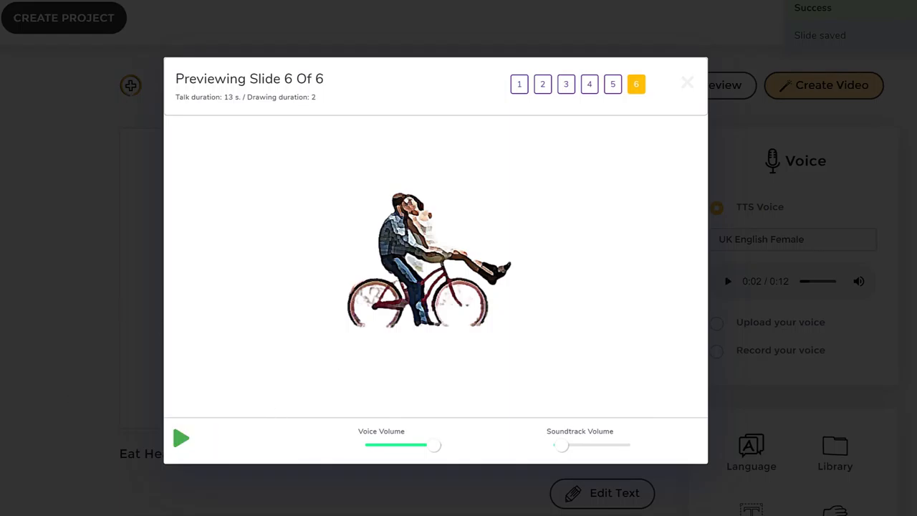
click(684, 82)
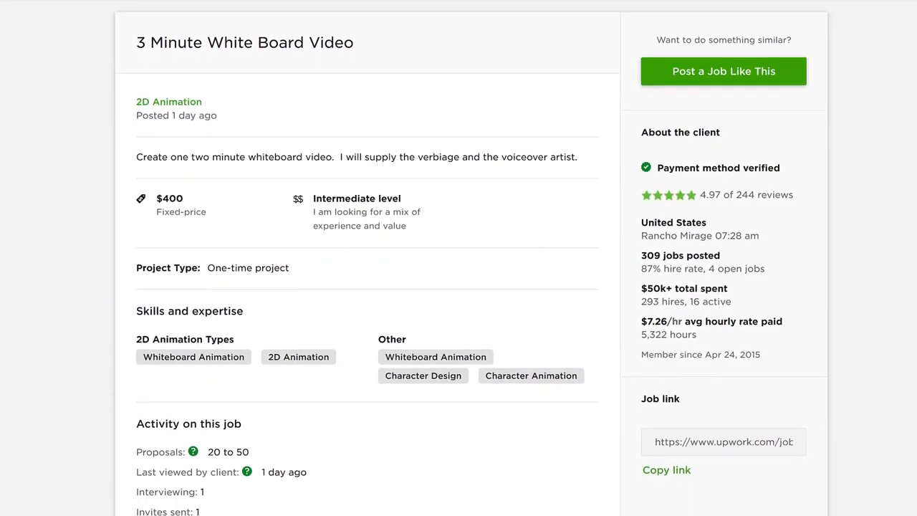
Scroll the 3 Minute White Board Video post and the Whiteboard Animation job results
scroll(down, 3)
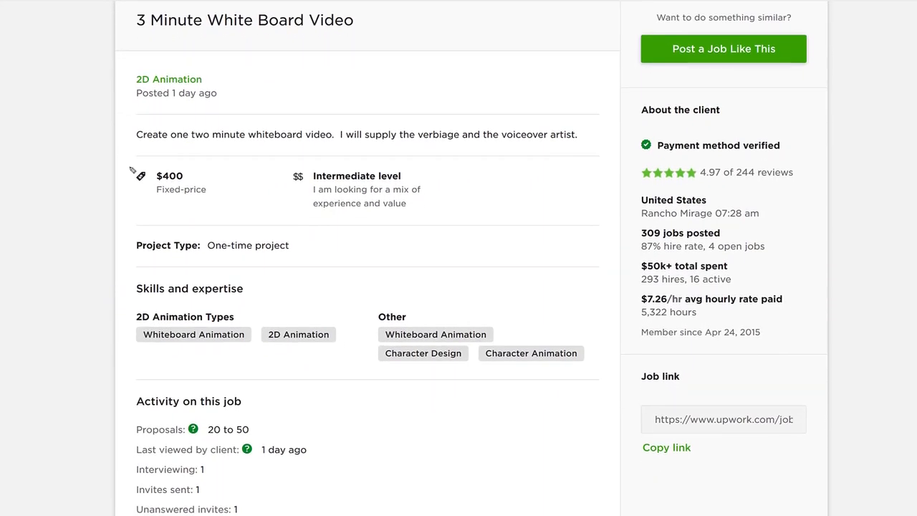
drag(114, 172, 251, 186)
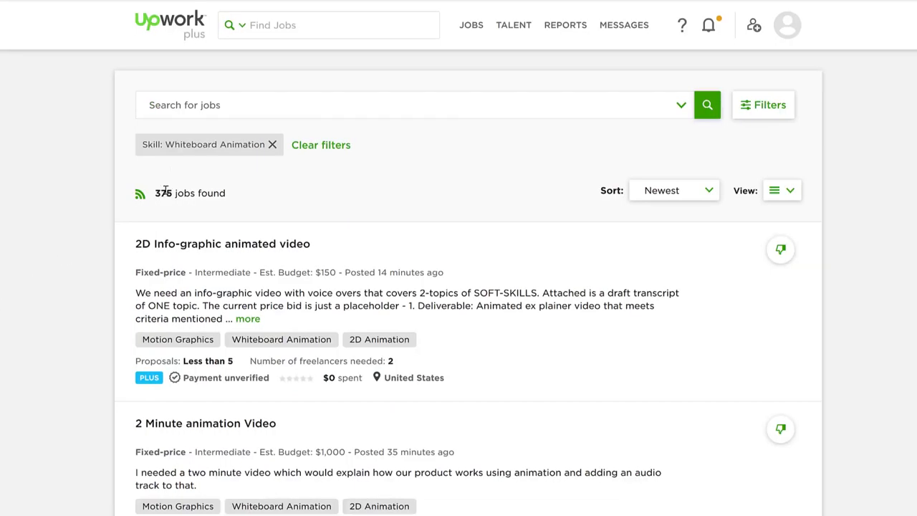
scroll(down, 3)
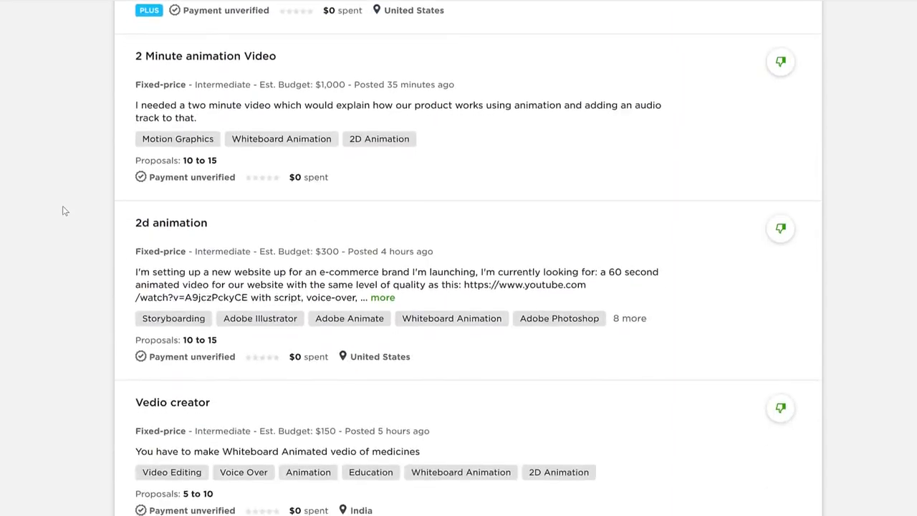
scroll(down, 3)
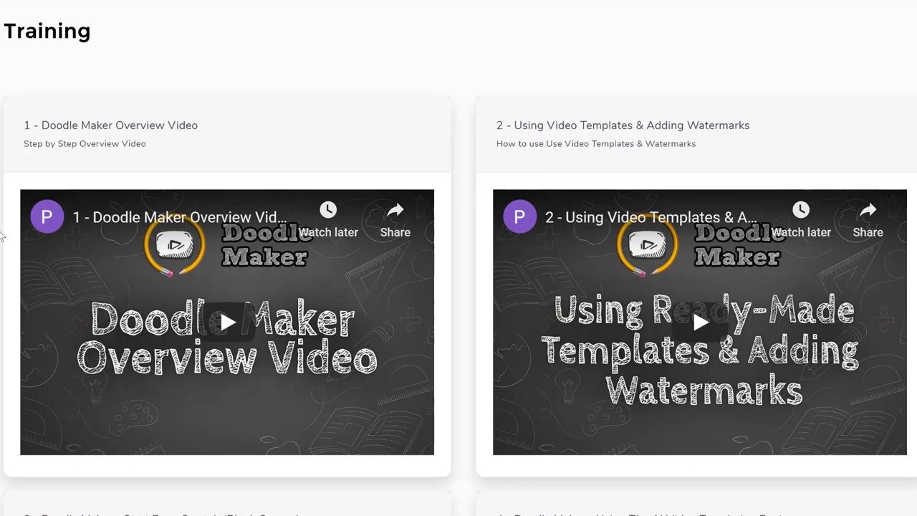
Scroll the Training tutorial list down to the creating different video styles video
scroll(down, 3)
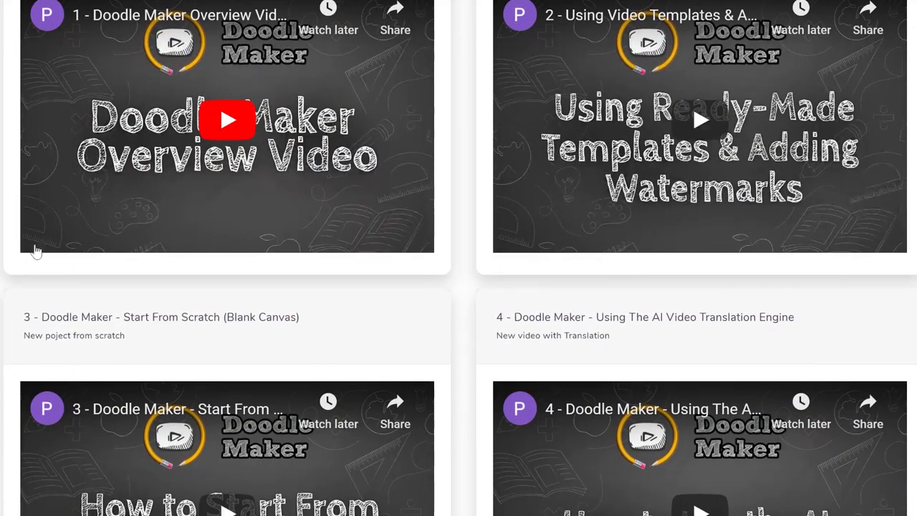
scroll(down, 3)
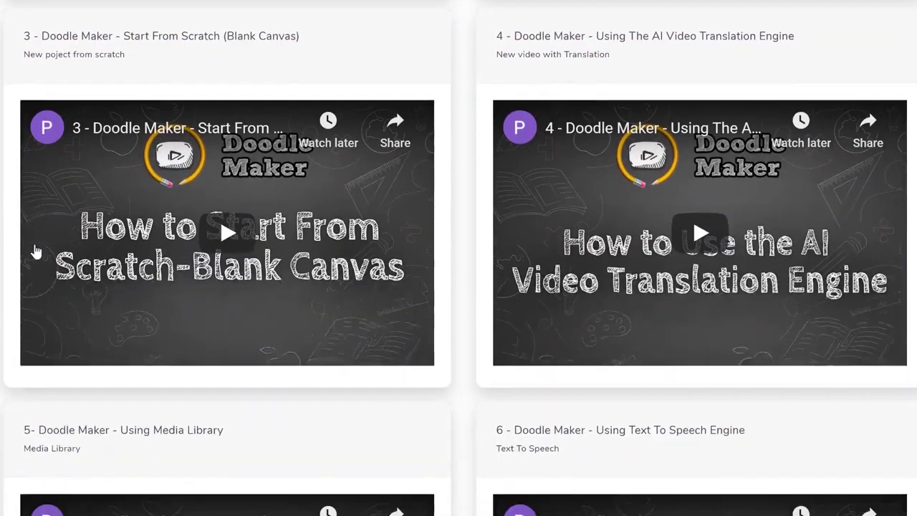
scroll(down, 3)
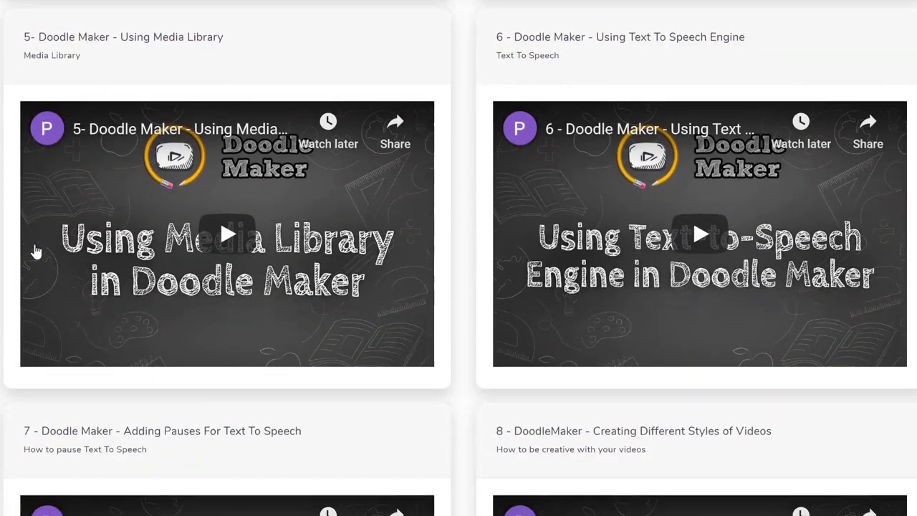
scroll(down, 3)
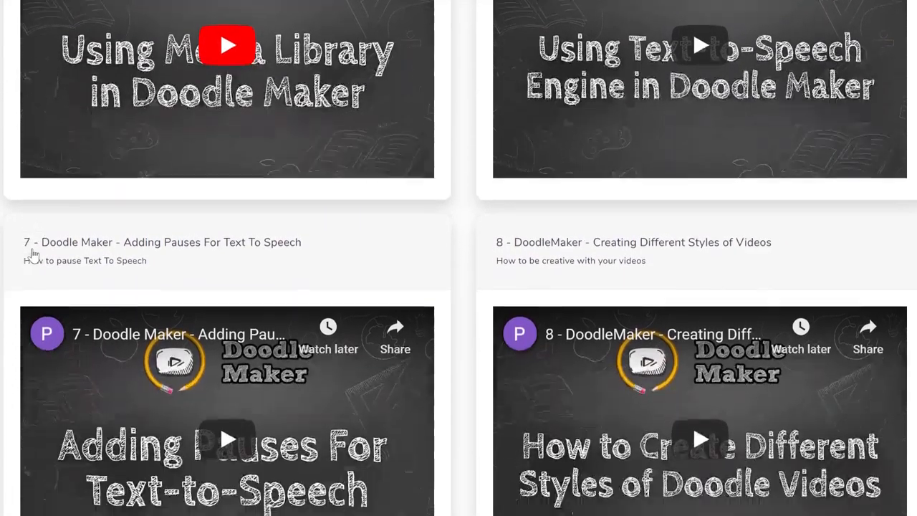